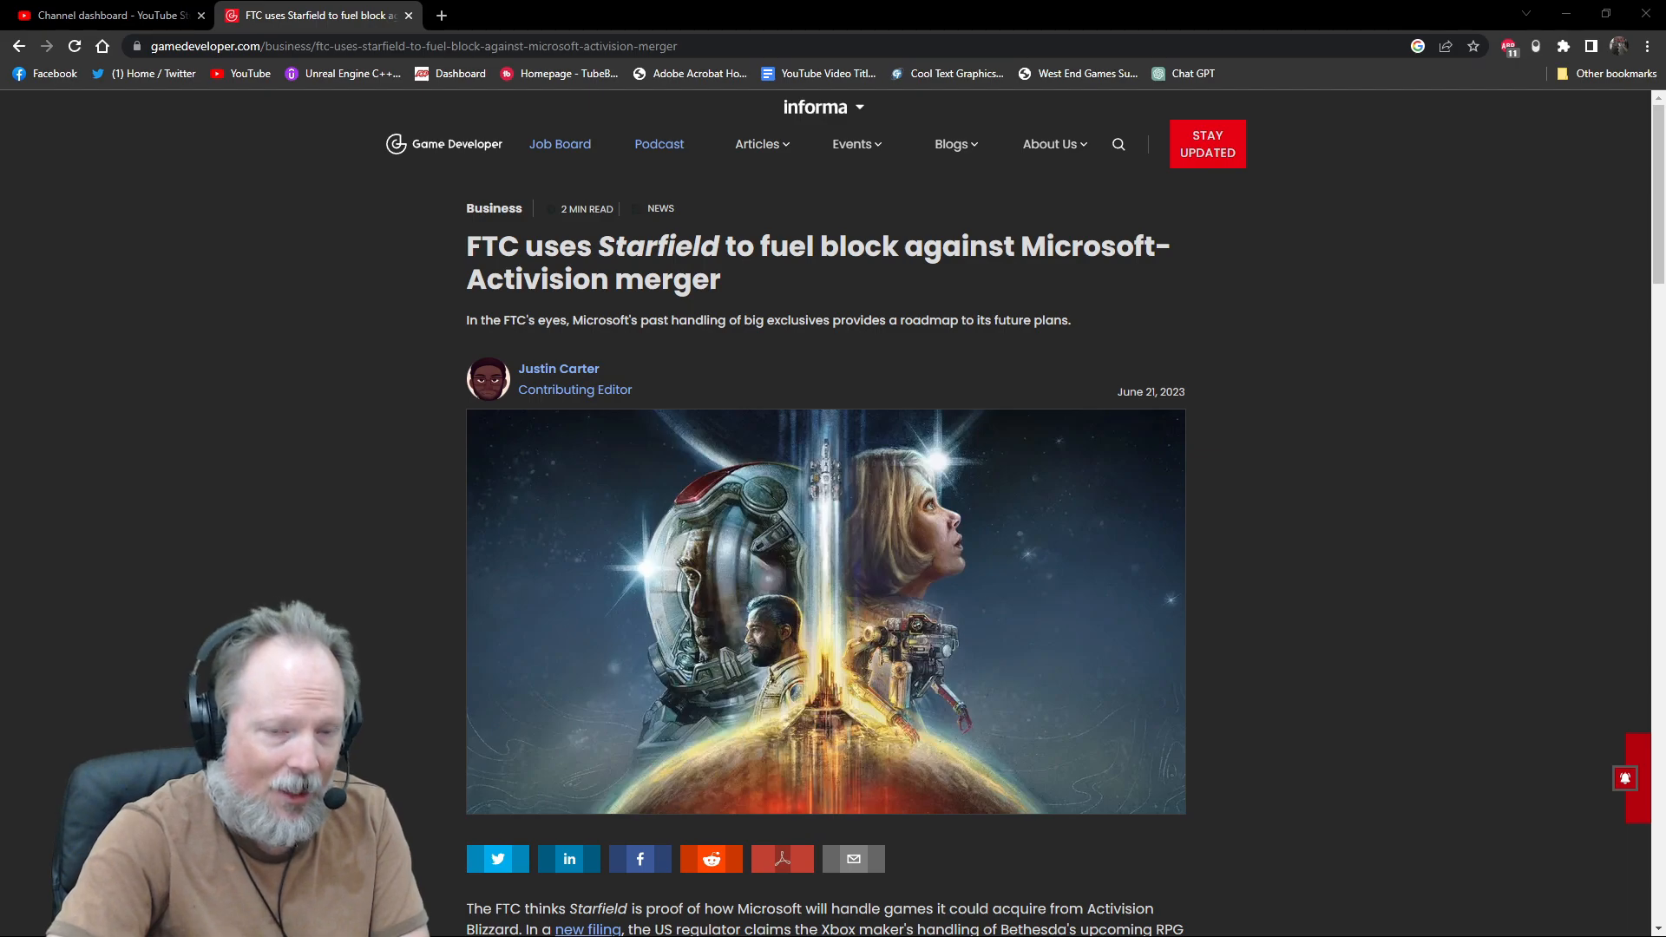
{"action": "scroll", "scroll_direction": "down", "scroll_amount": 3}
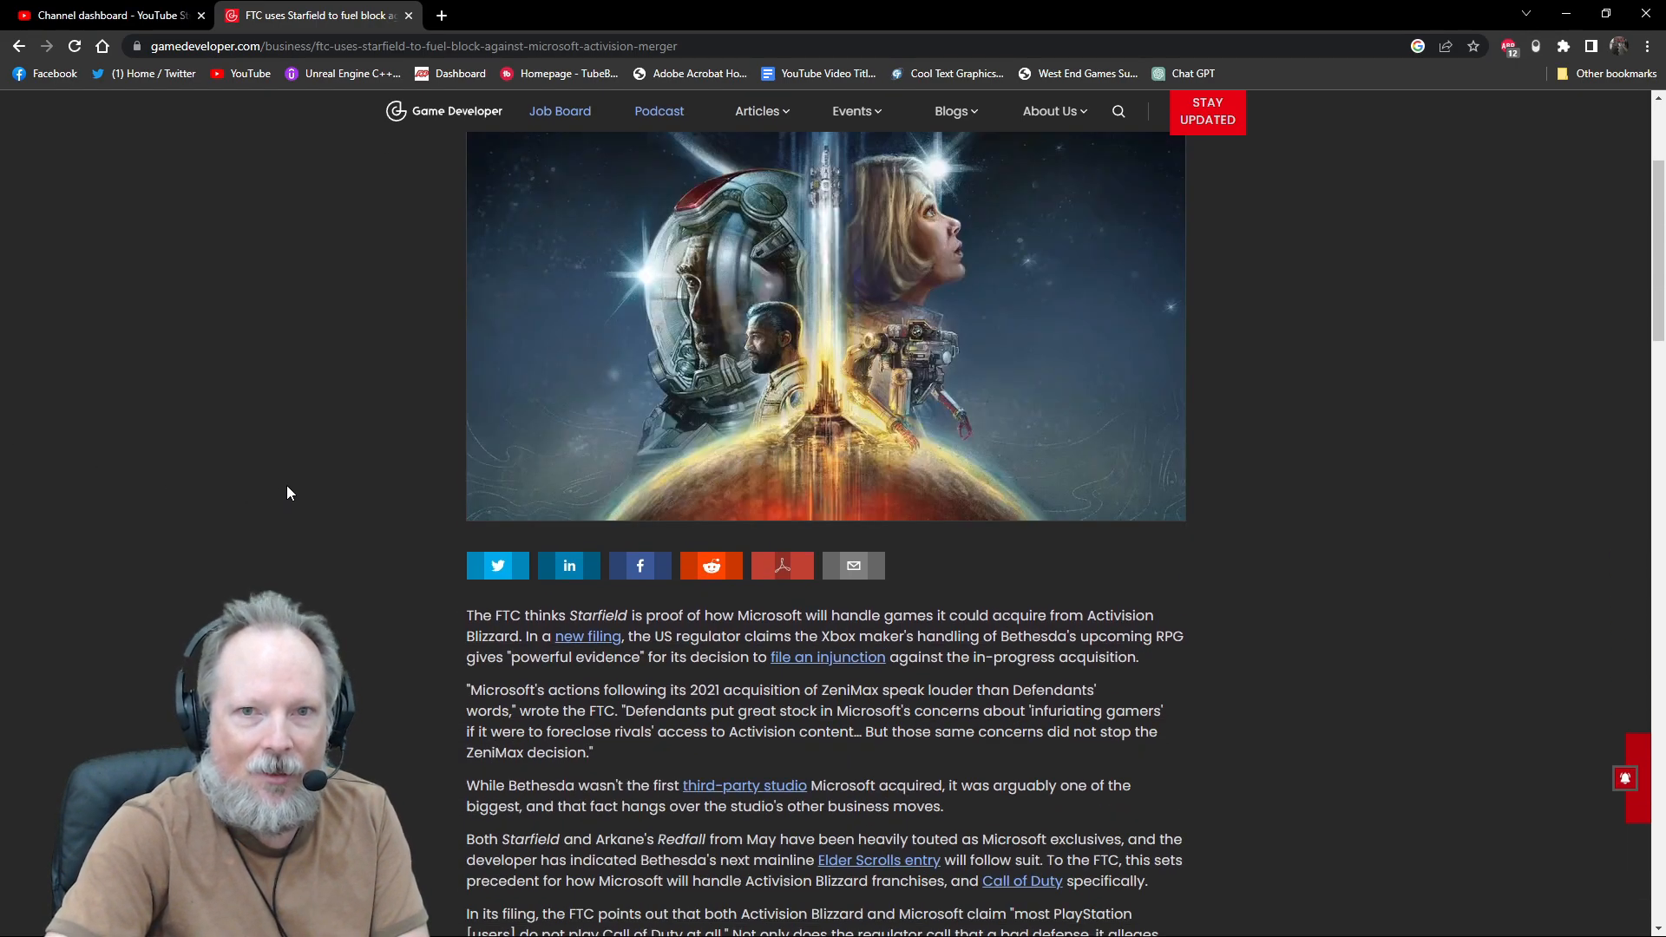
{"action": "scroll", "scroll_direction": "up", "scroll_amount": 3}
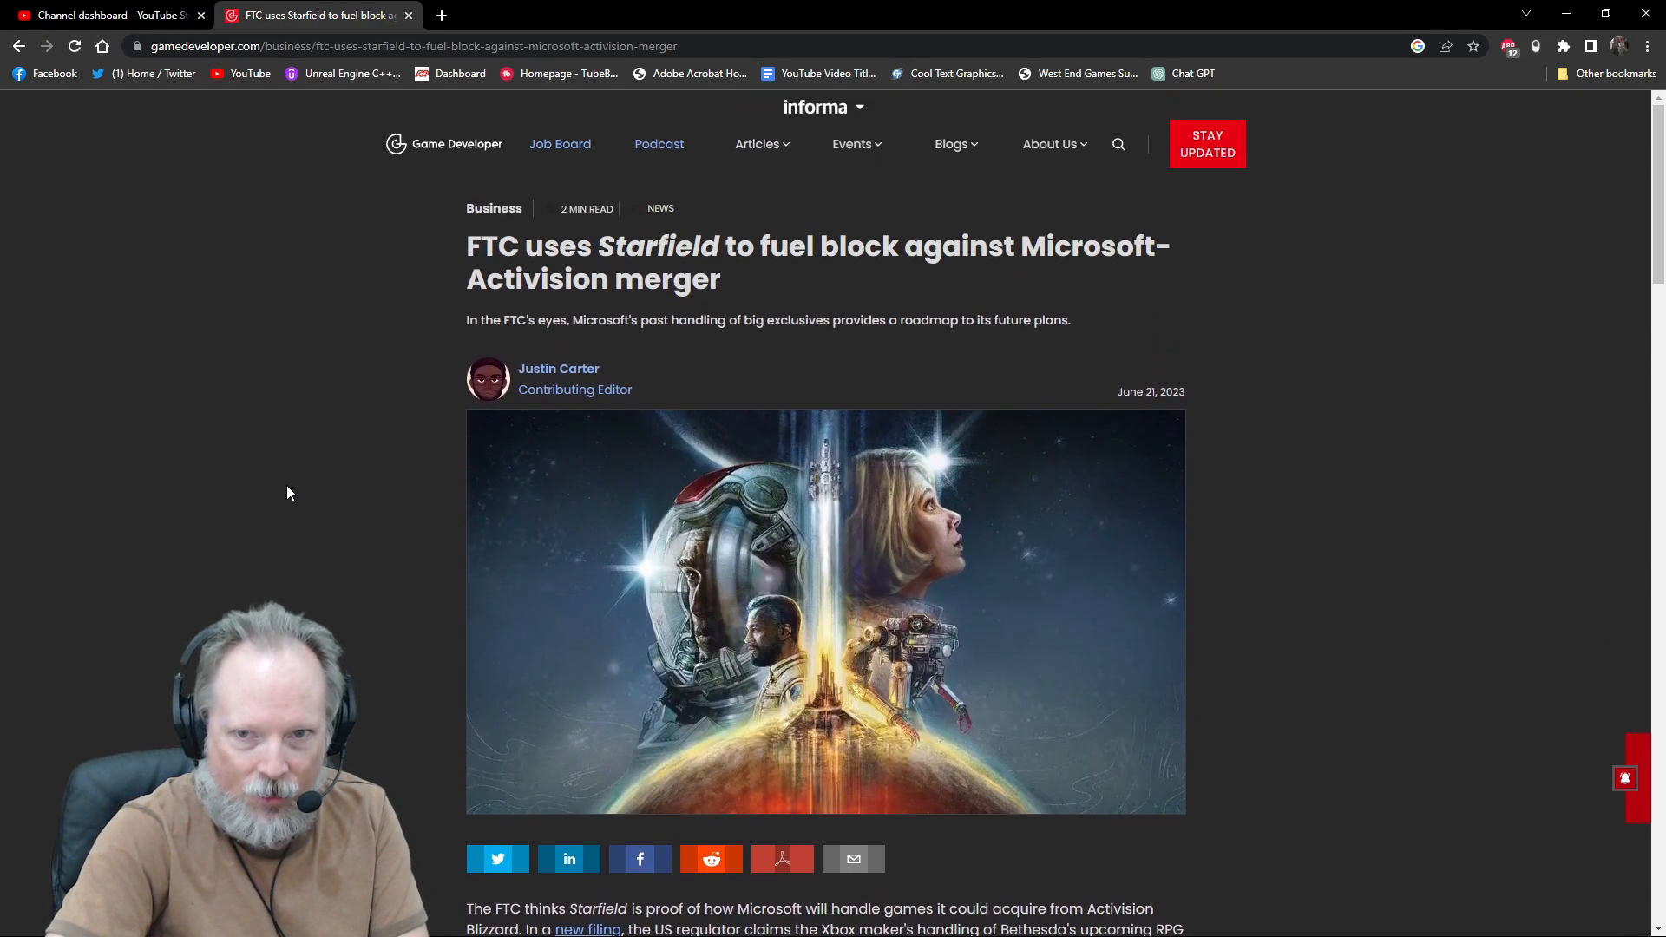
{"action": "mouse_move", "coordinate": [358, 381]}
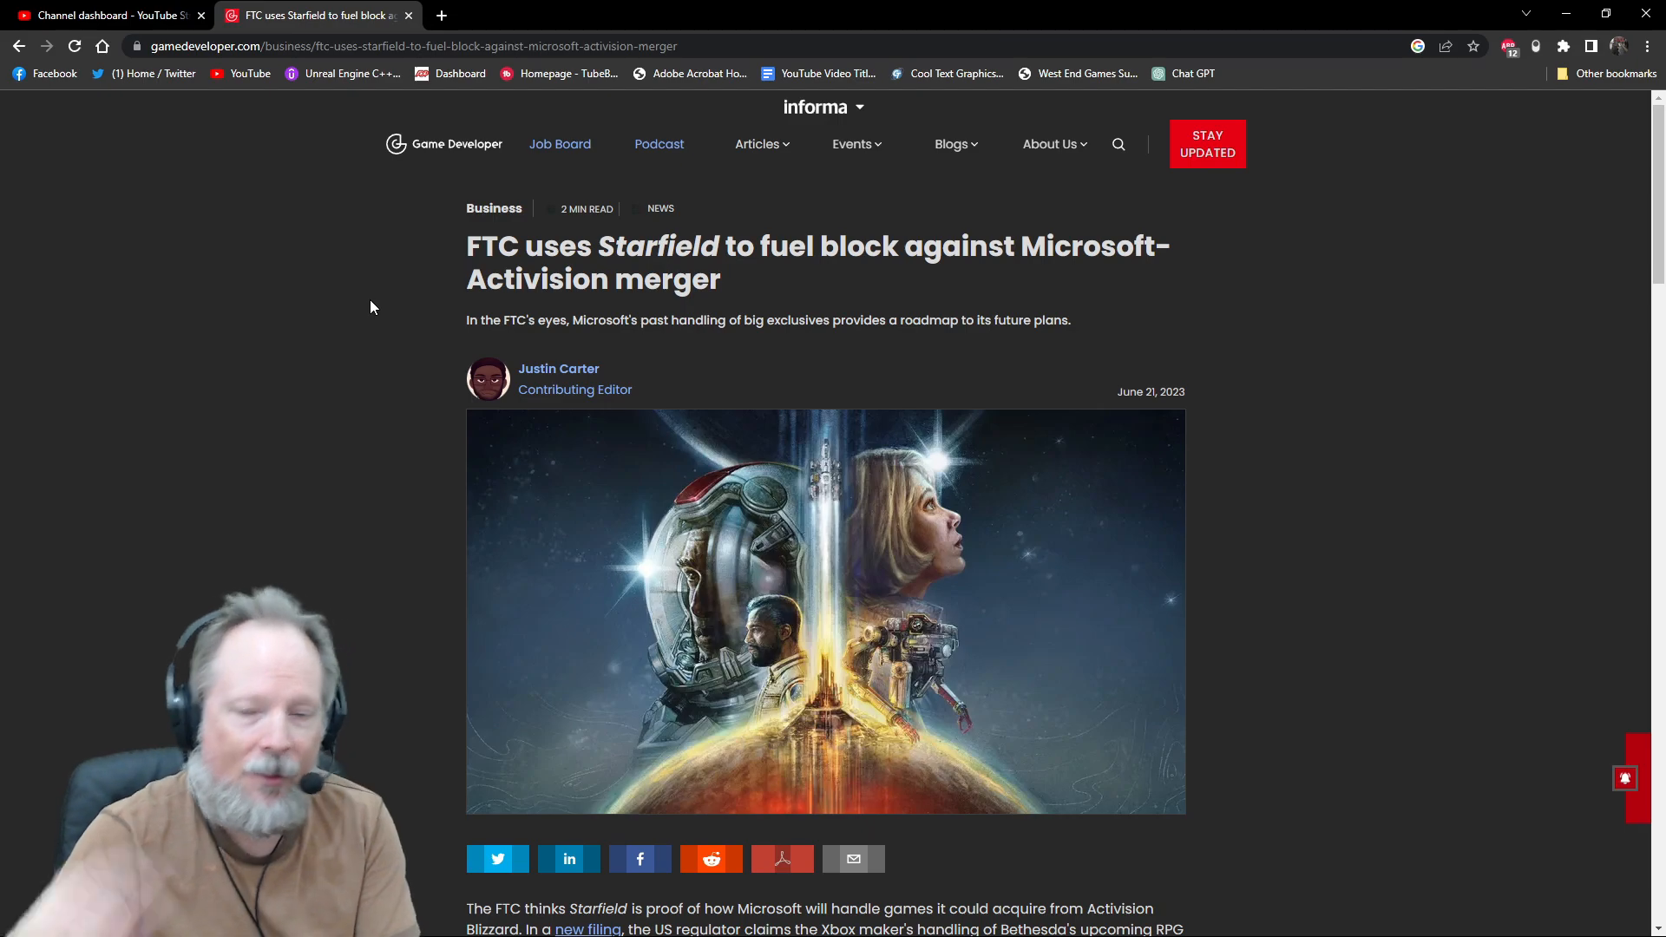
{"action": "mouse_move", "coordinate": [384, 280]}
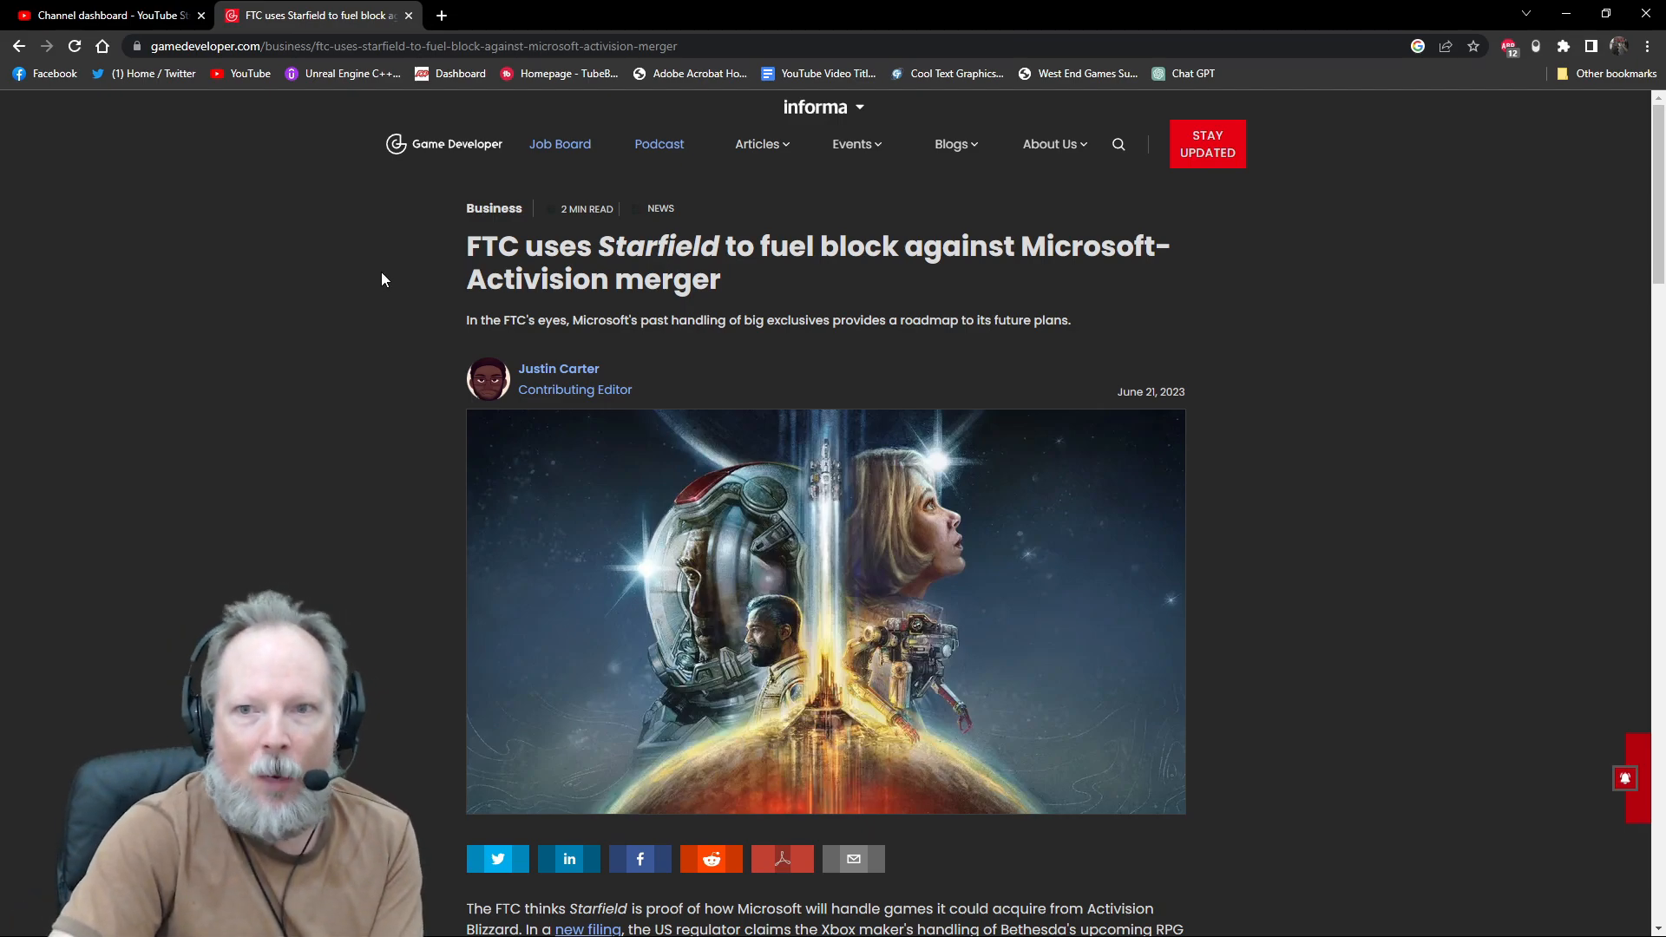
{"action": "scroll", "scroll_direction": "down", "scroll_amount": 3}
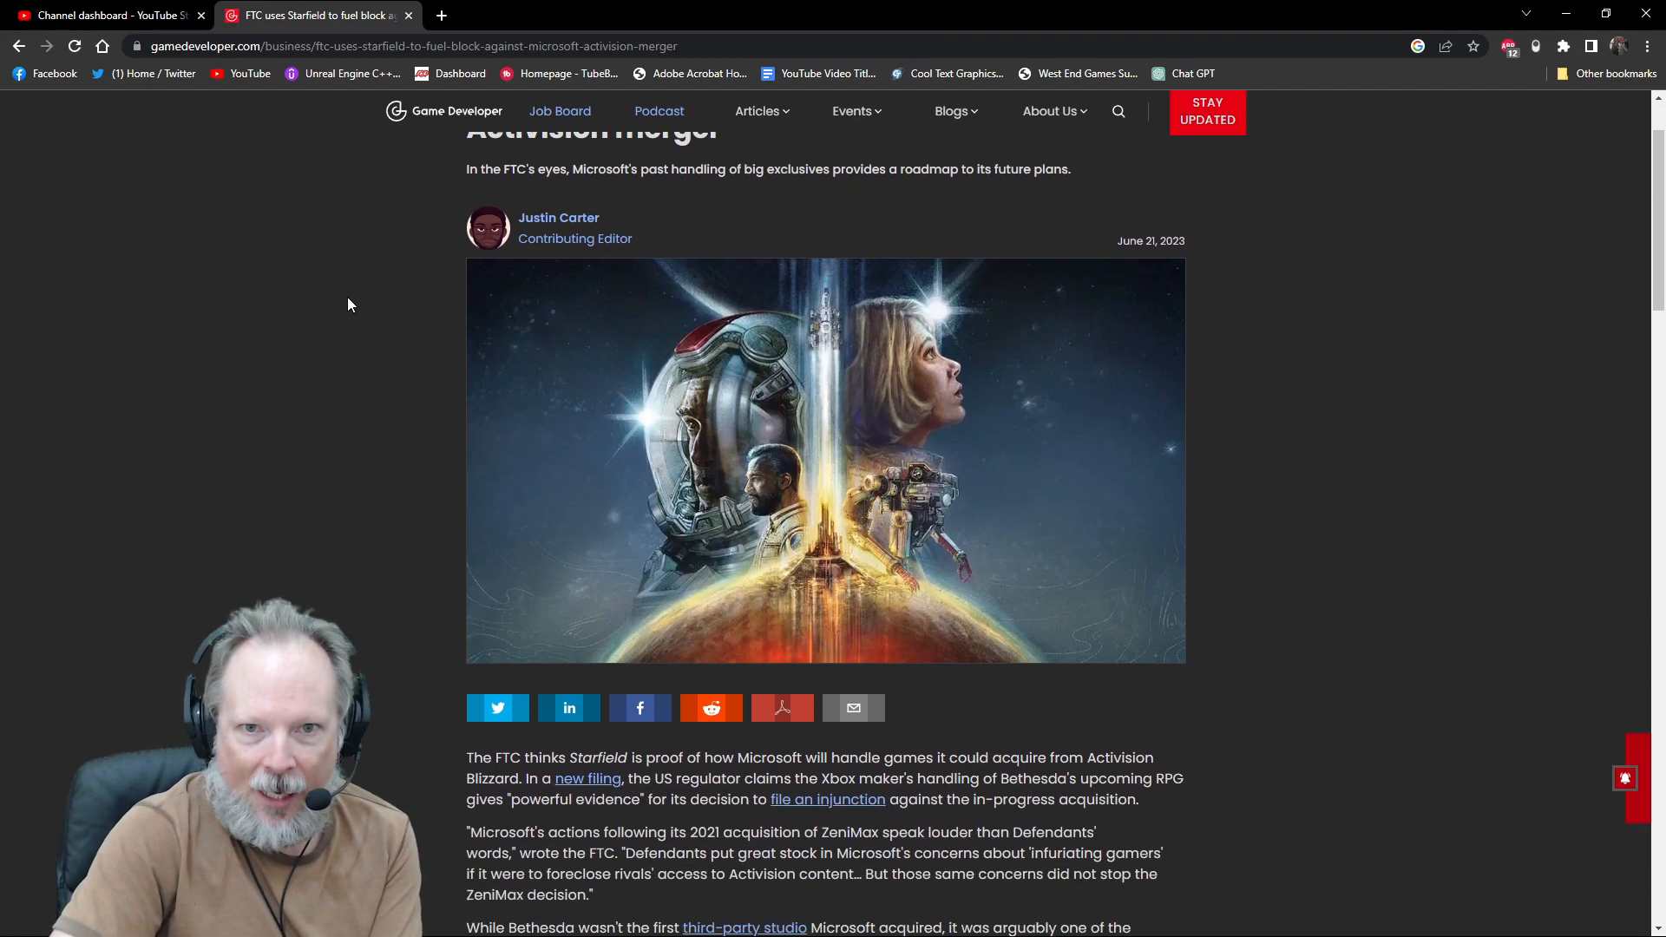
{"action": "scroll", "scroll_direction": "down", "scroll_amount": 3}
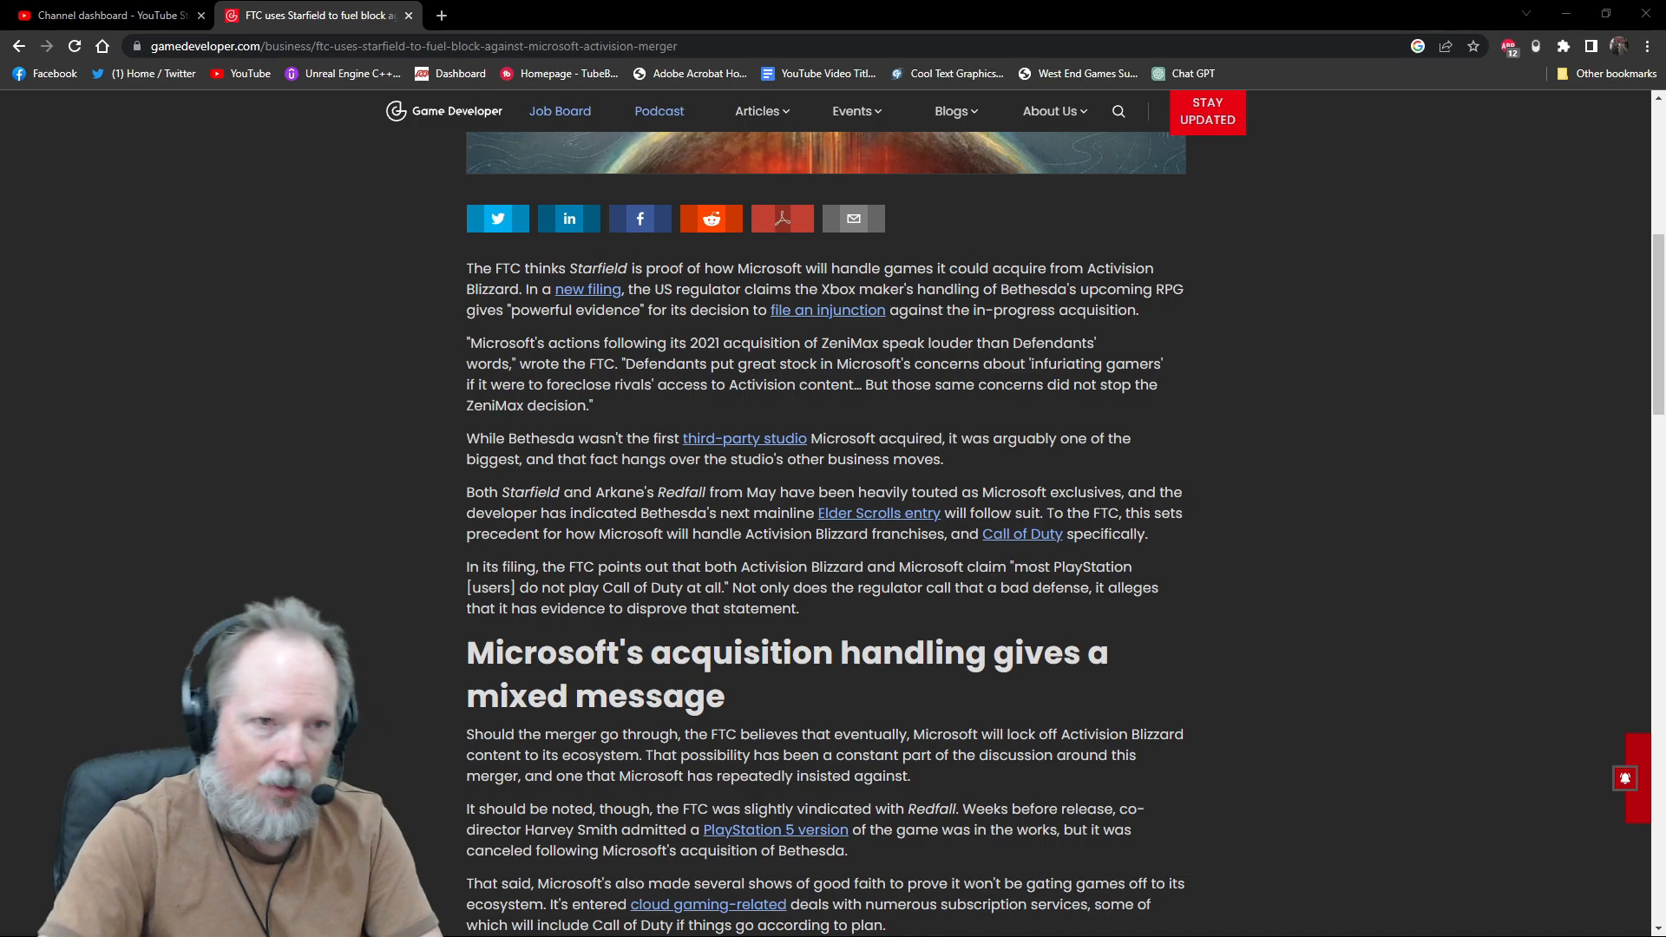
{"action": "mouse_move", "coordinate": [63, 201]}
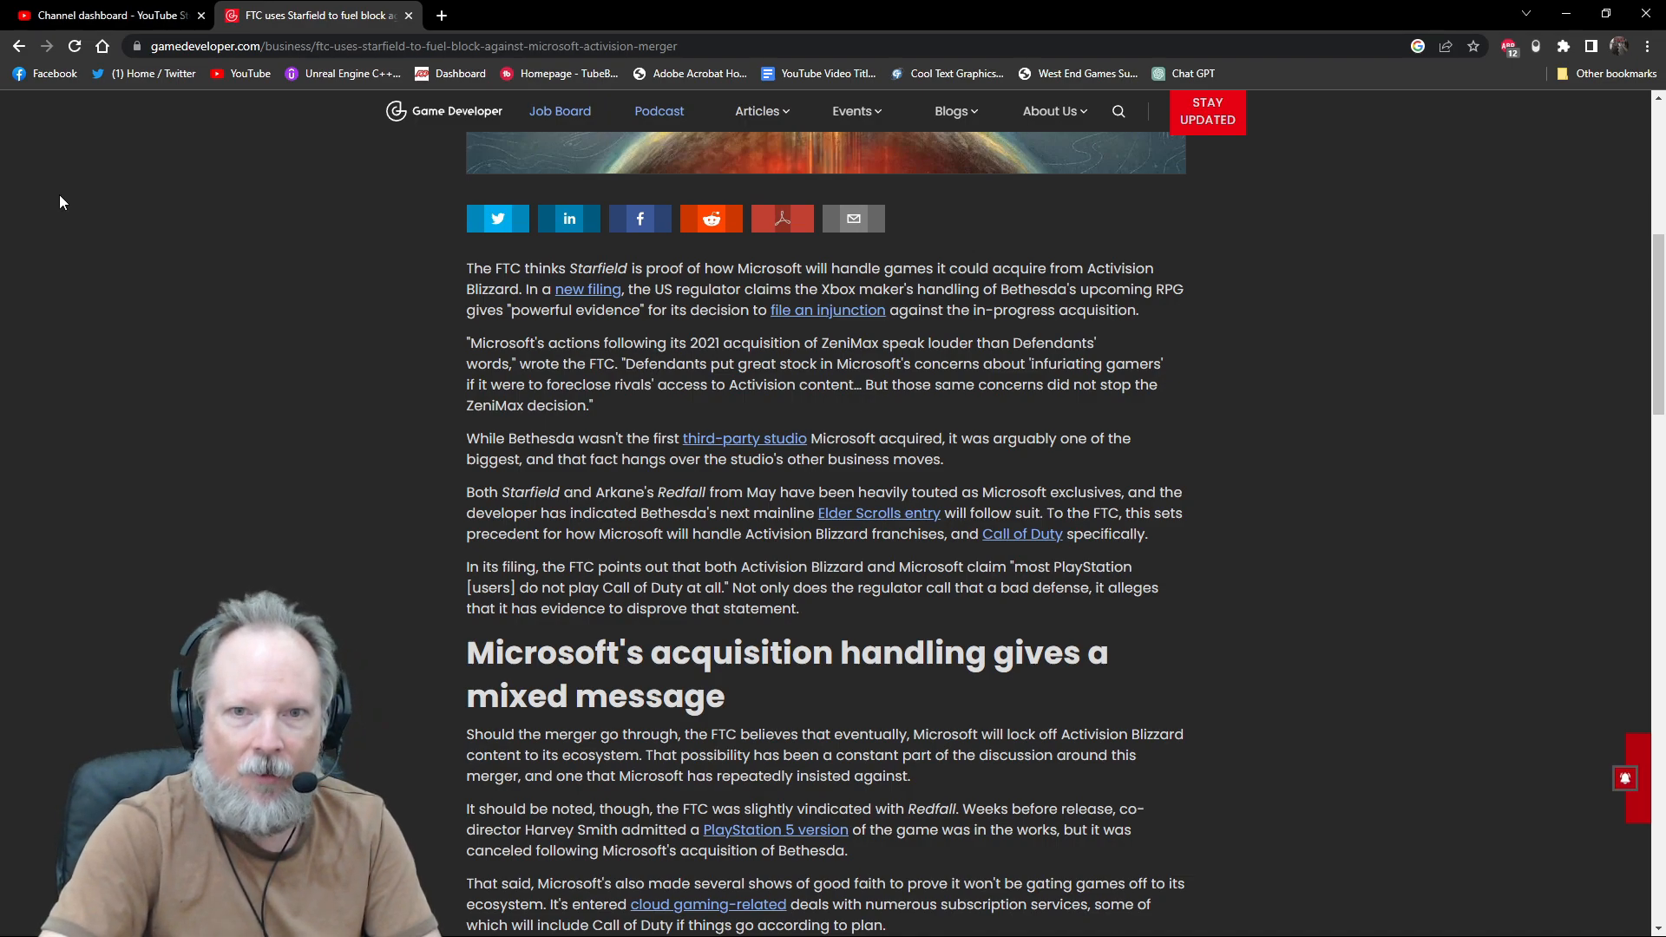
{"action": "mouse_move", "coordinate": [106, 196]}
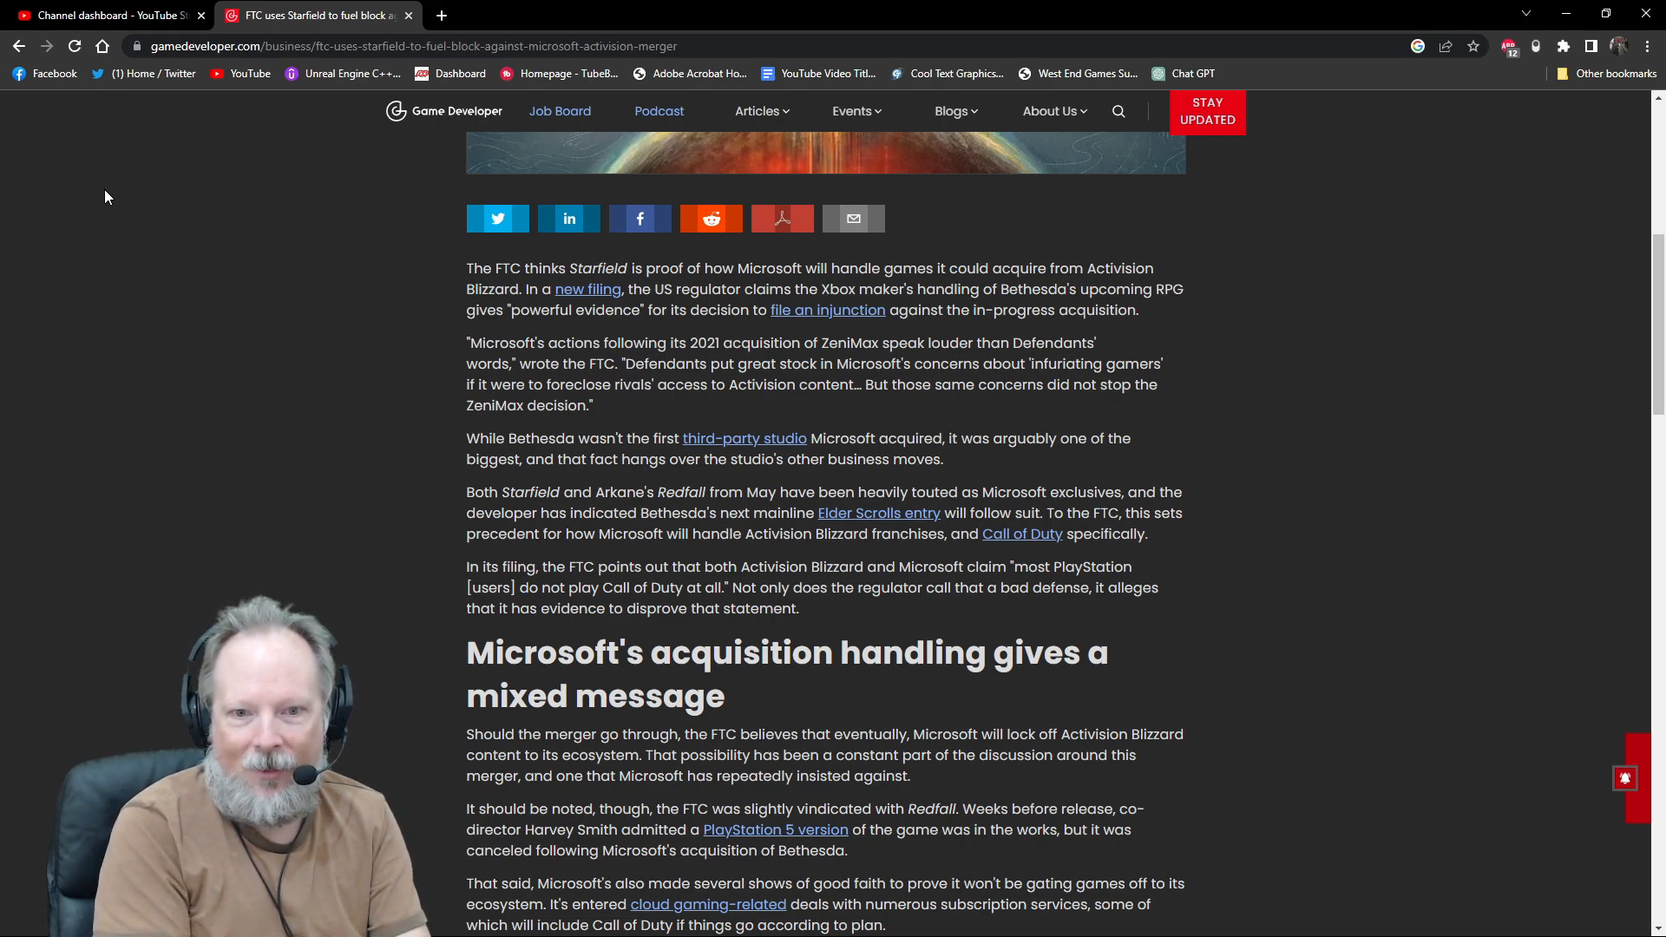
{"action": "scroll", "scroll_direction": "up", "scroll_amount": 3}
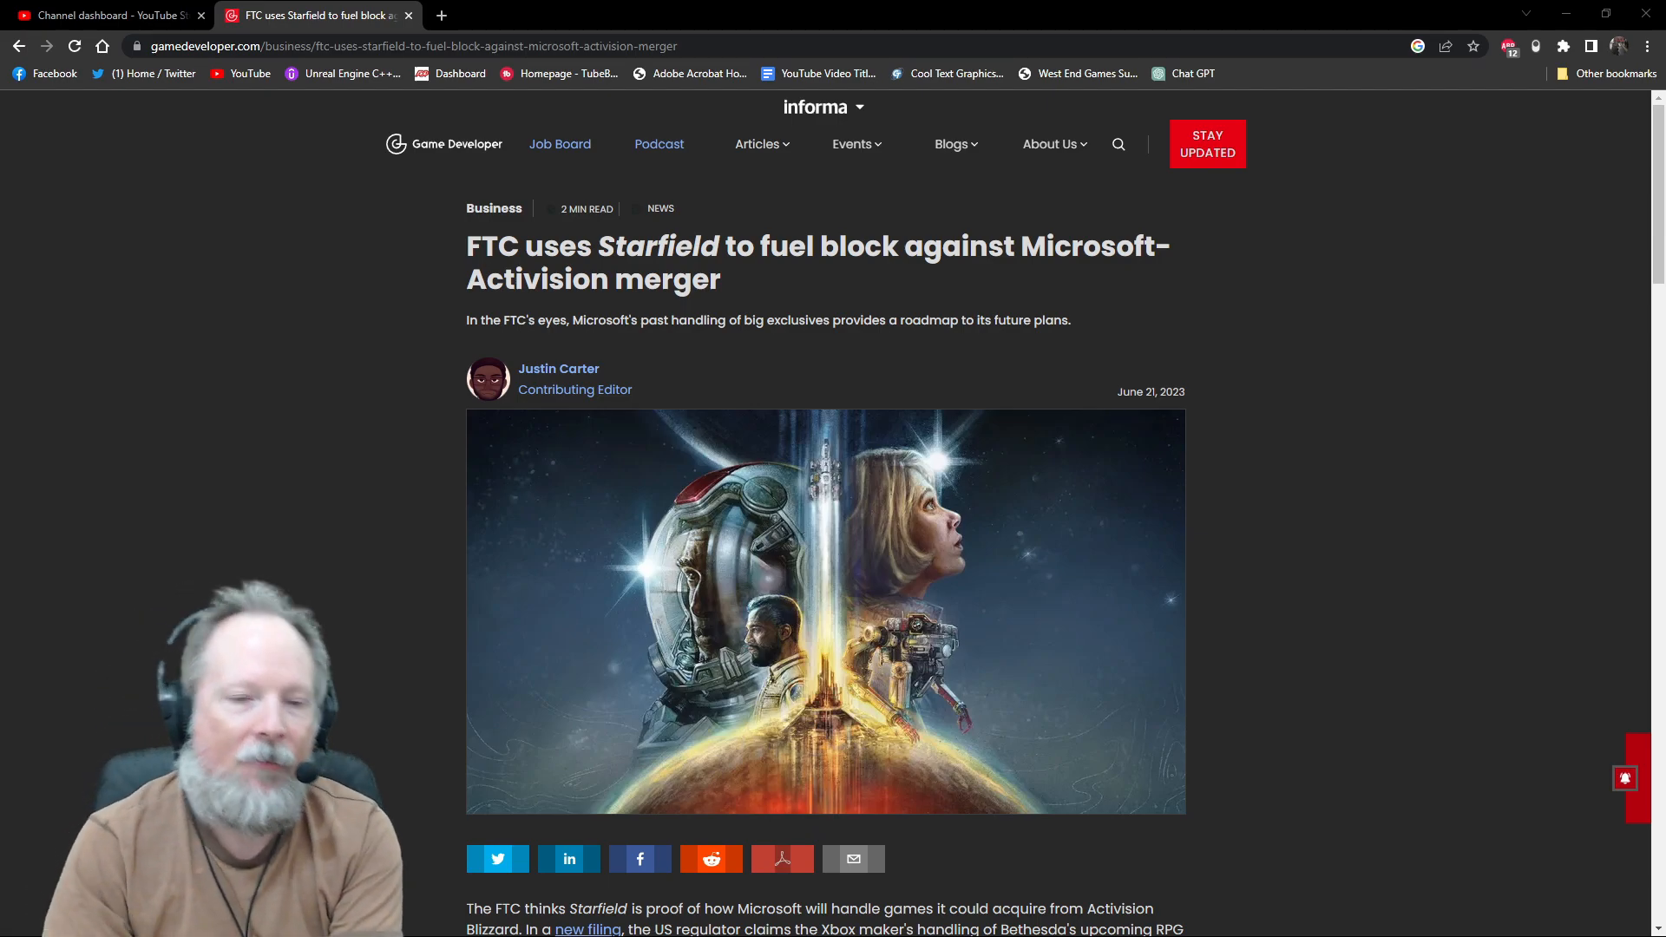
{"action": "scroll", "scroll_direction": "down", "scroll_amount": 3}
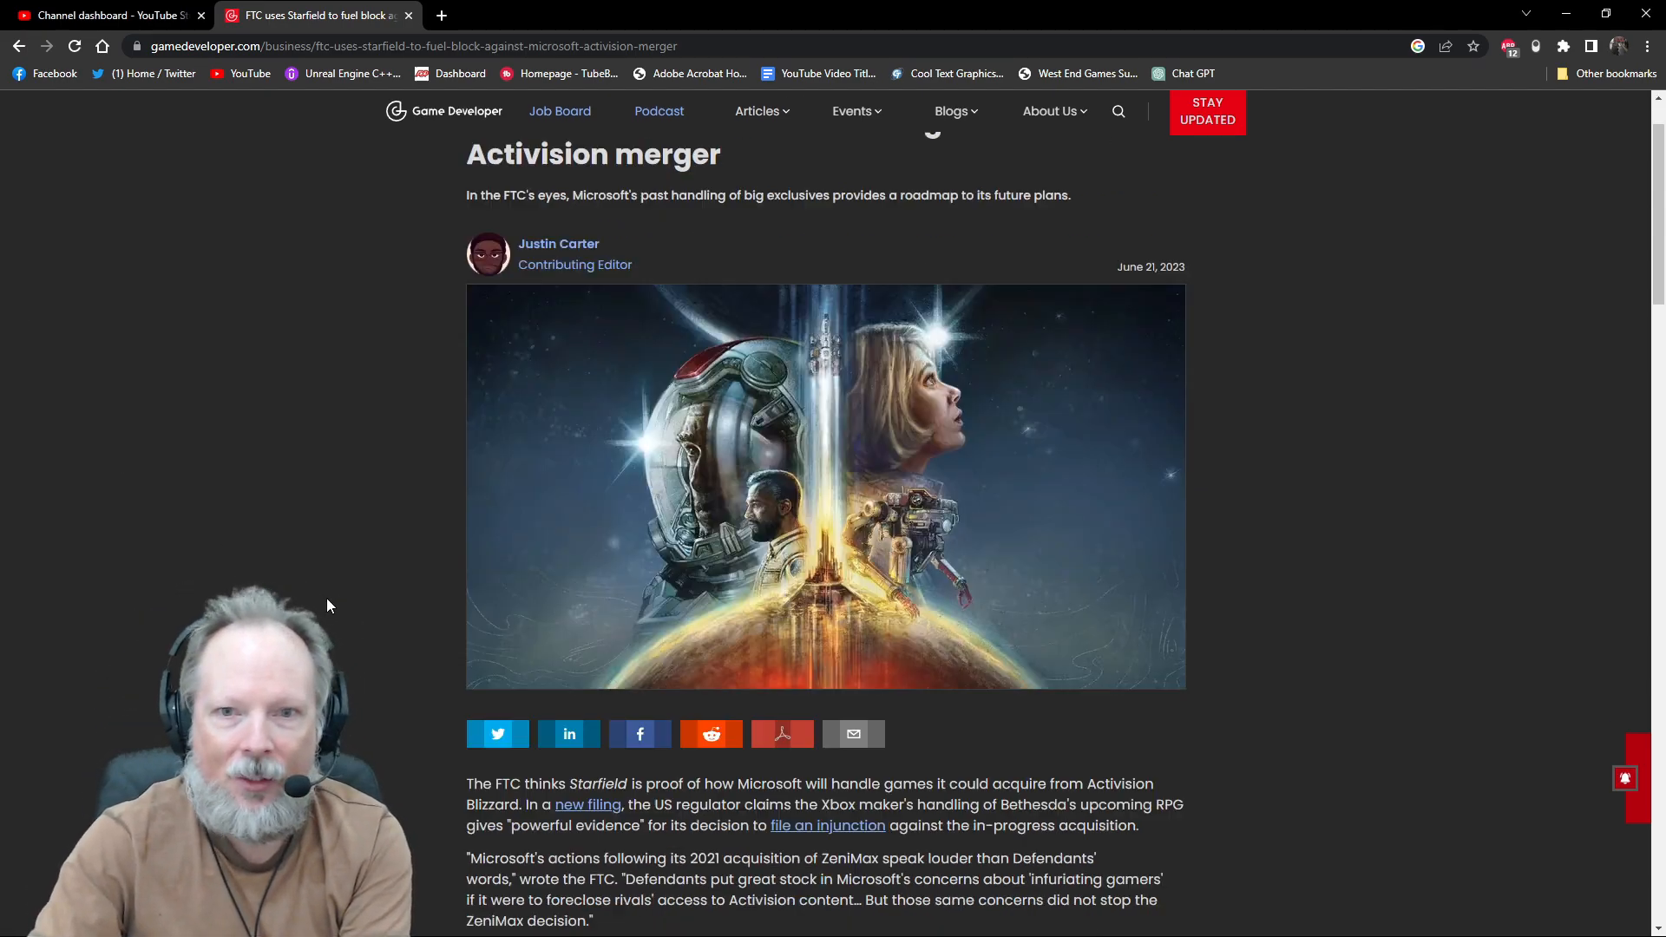
{"action": "scroll", "scroll_direction": "down", "scroll_amount": 3}
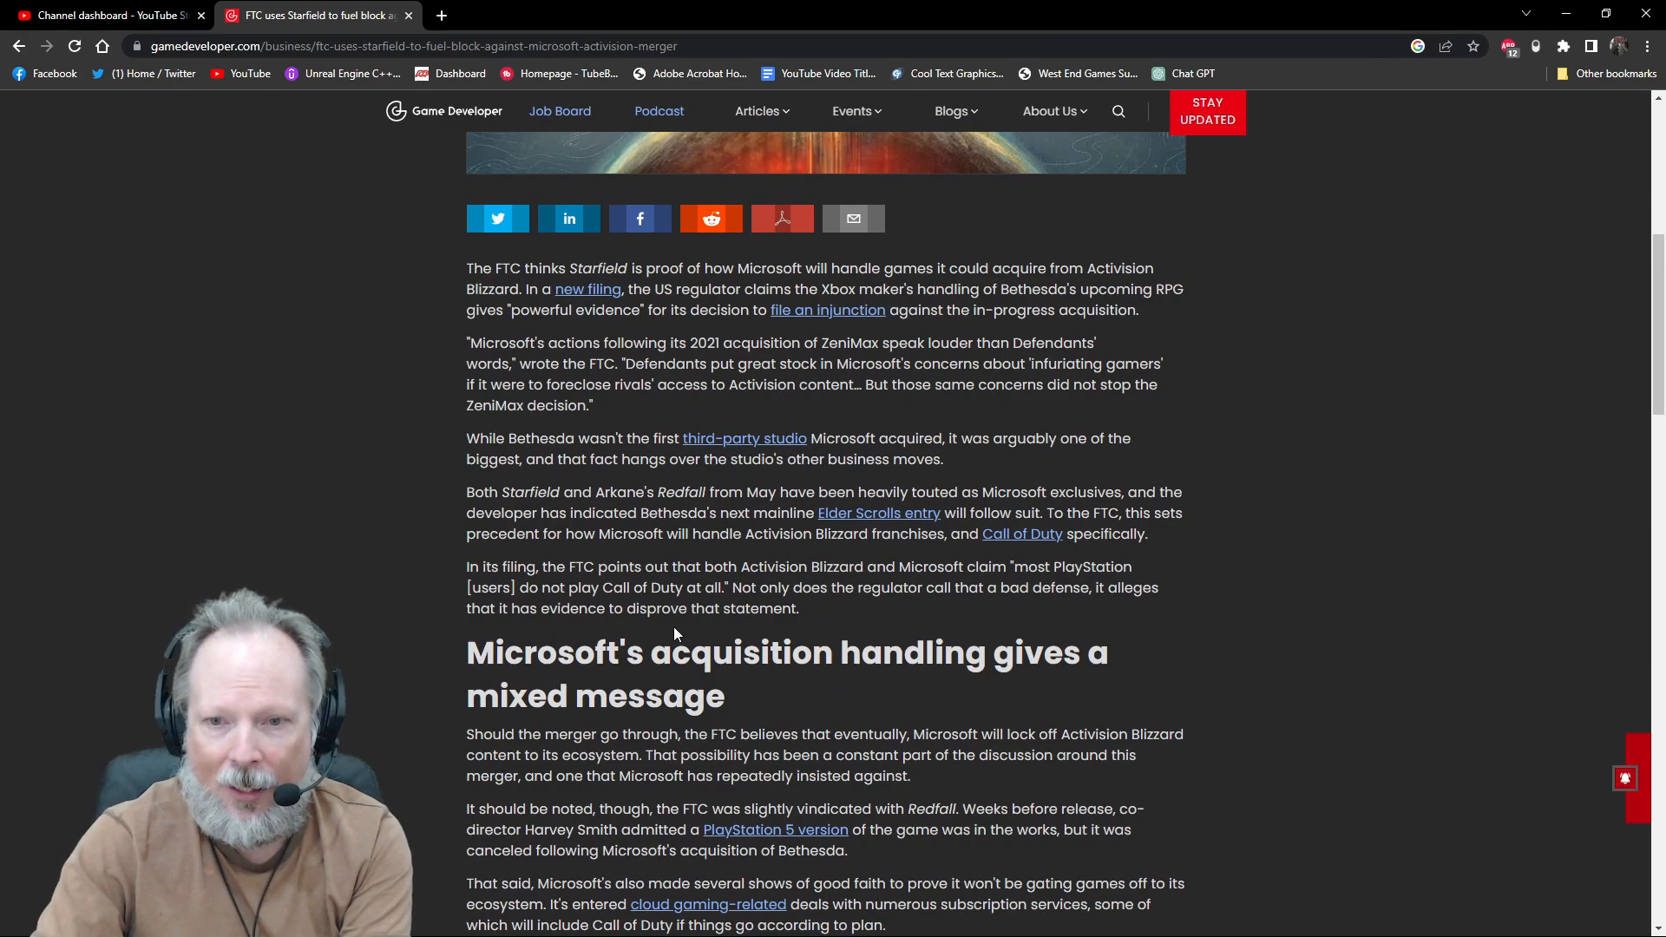
{"action": "mouse_move", "coordinate": [1059, 472]}
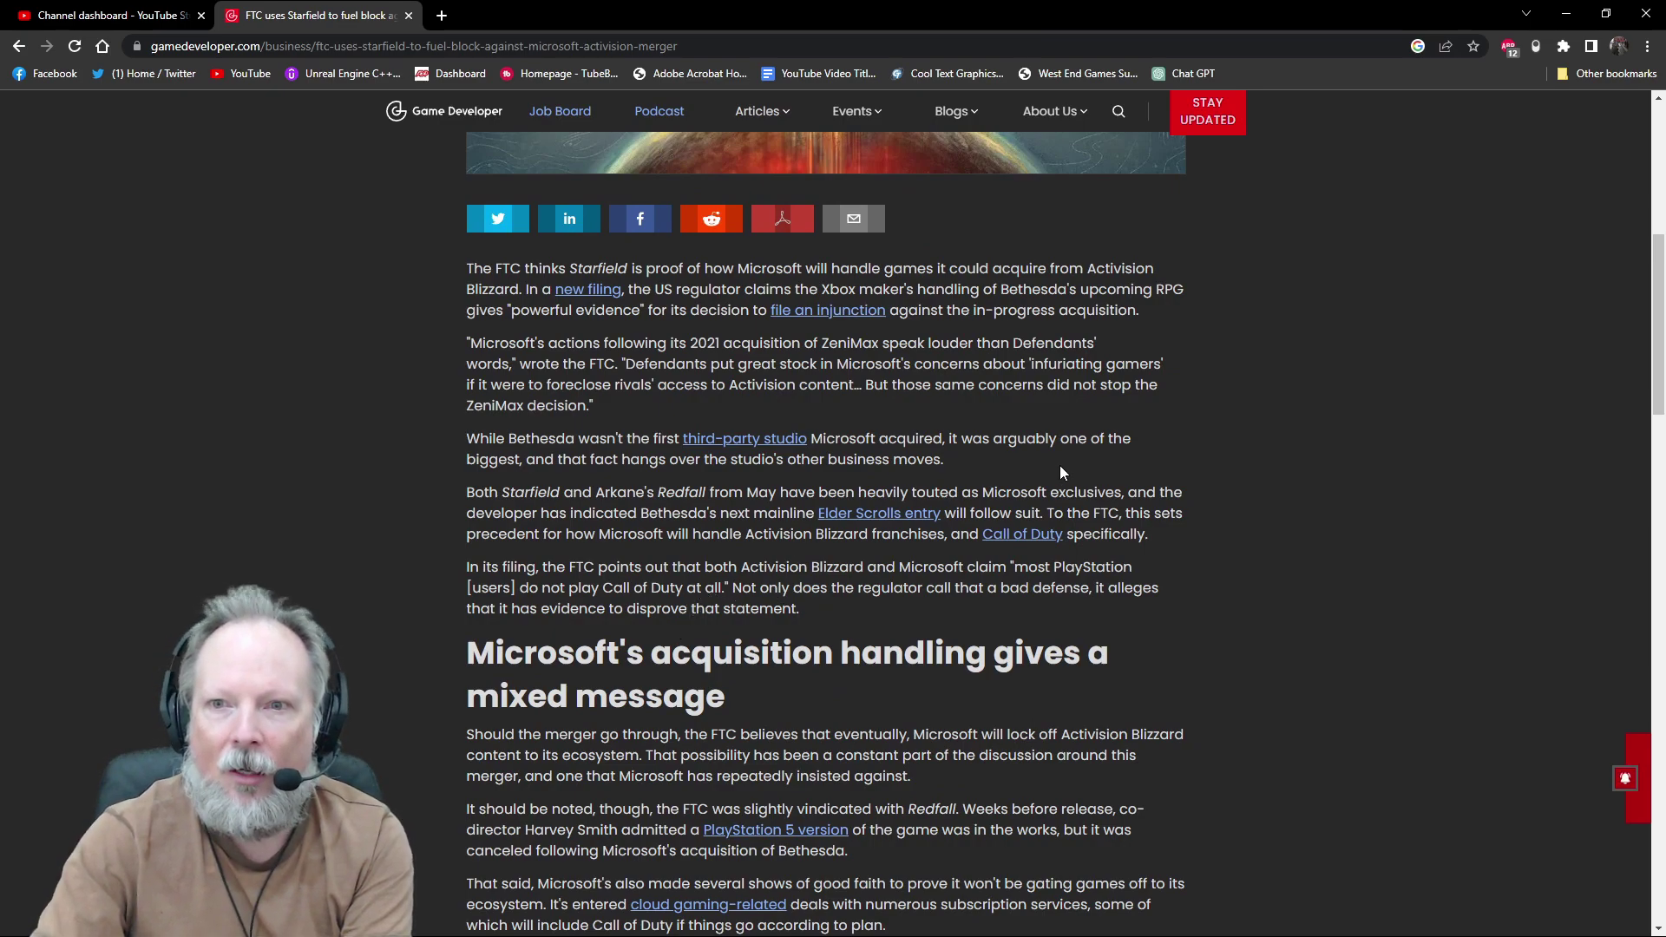
{"action": "mouse_move", "coordinate": [752, 316]}
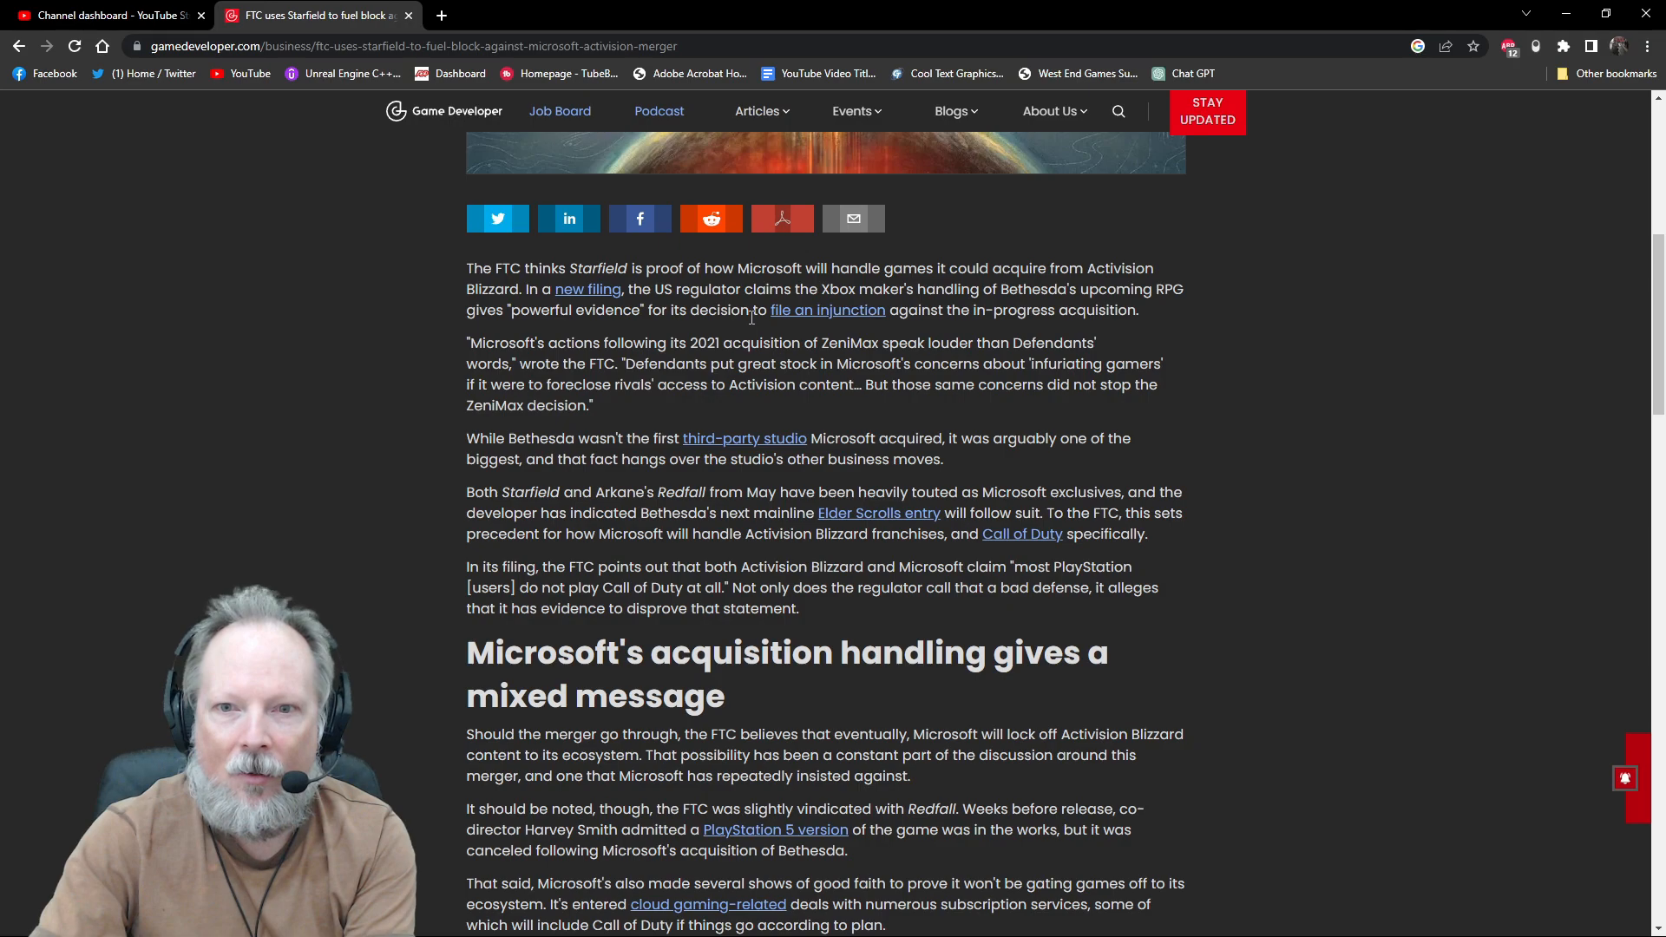
{"action": "mouse_move", "coordinate": [401, 460]}
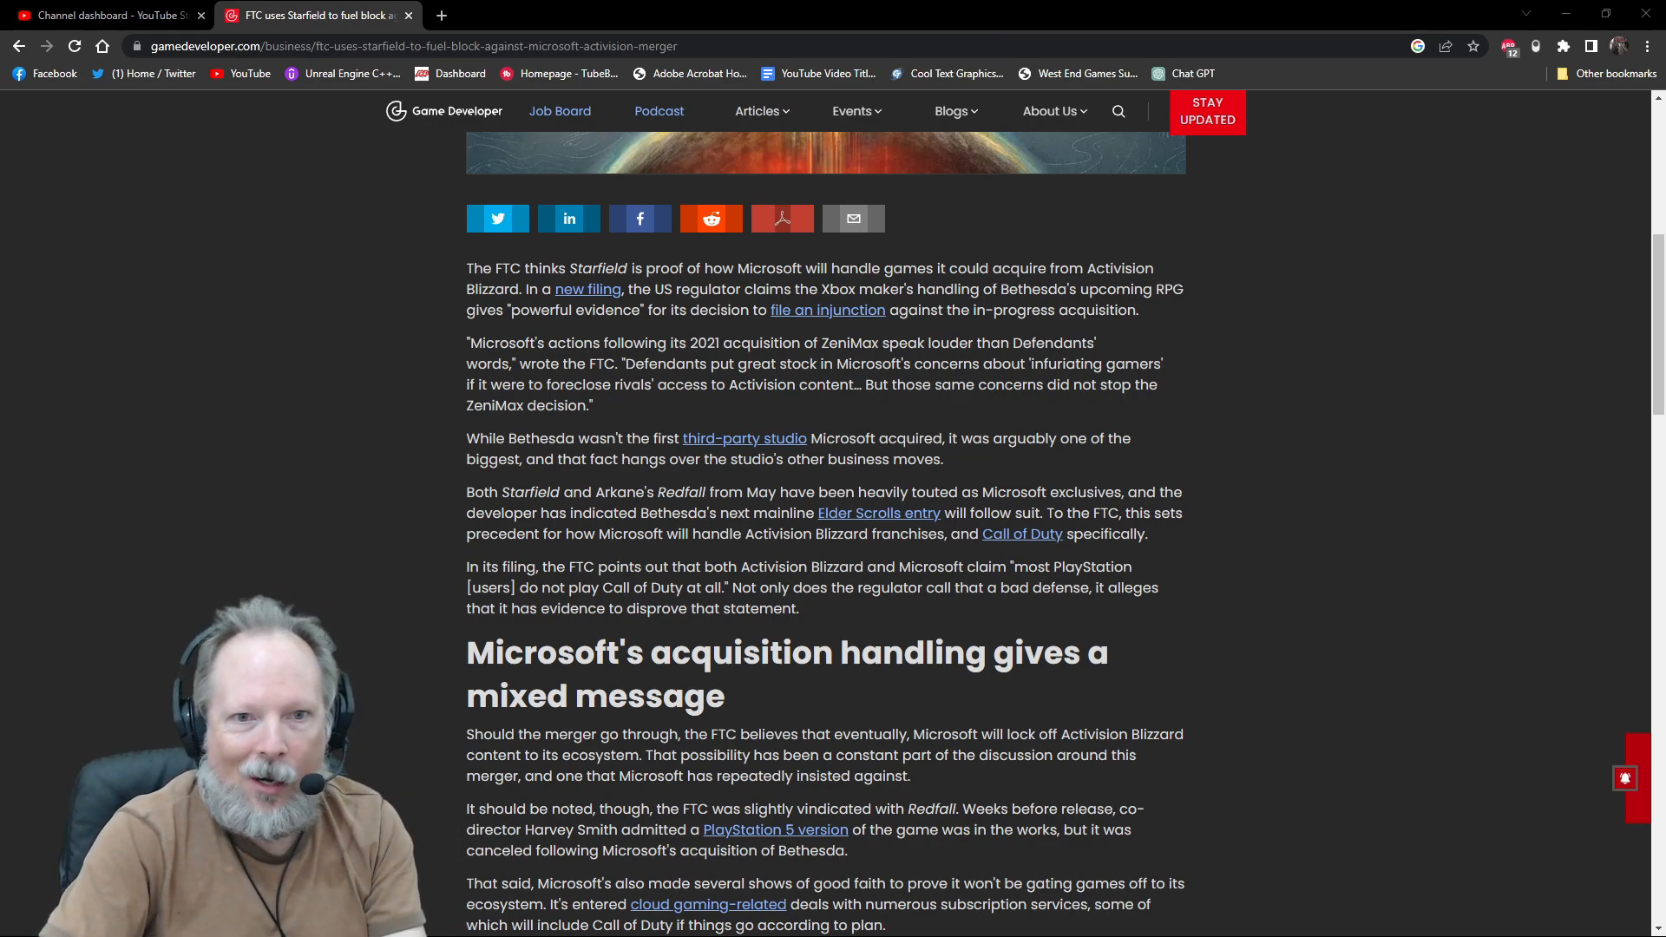
{"action": "scroll", "scroll_direction": "down", "scroll_amount": 3}
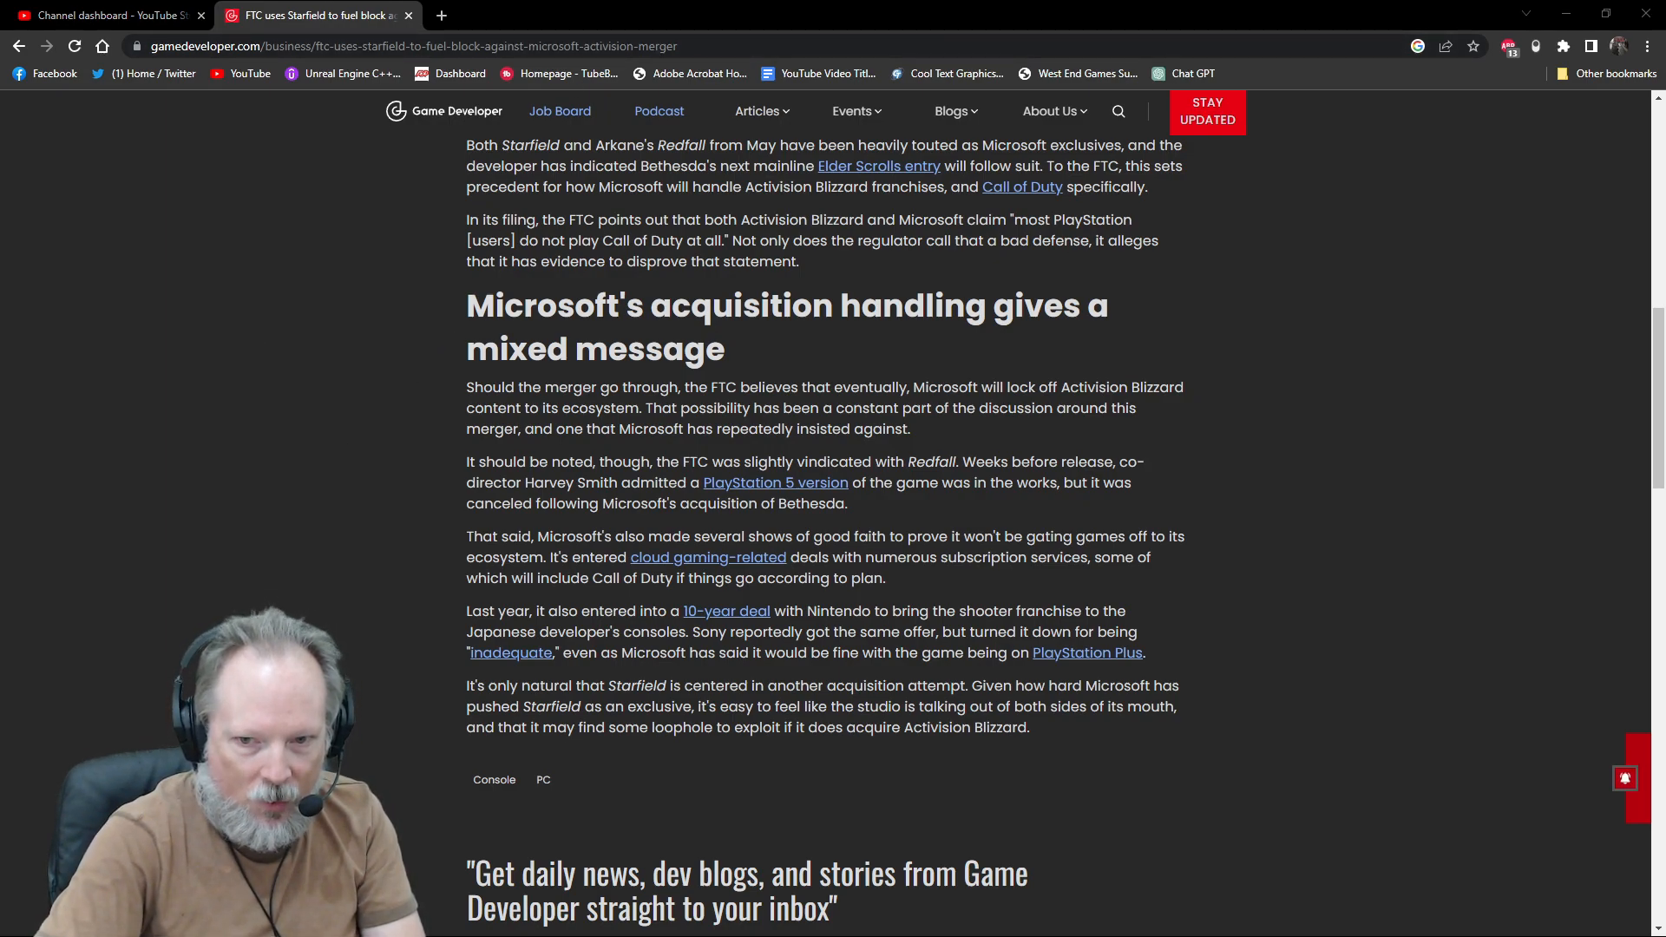
{"action": "mouse_move", "coordinate": [361, 429]}
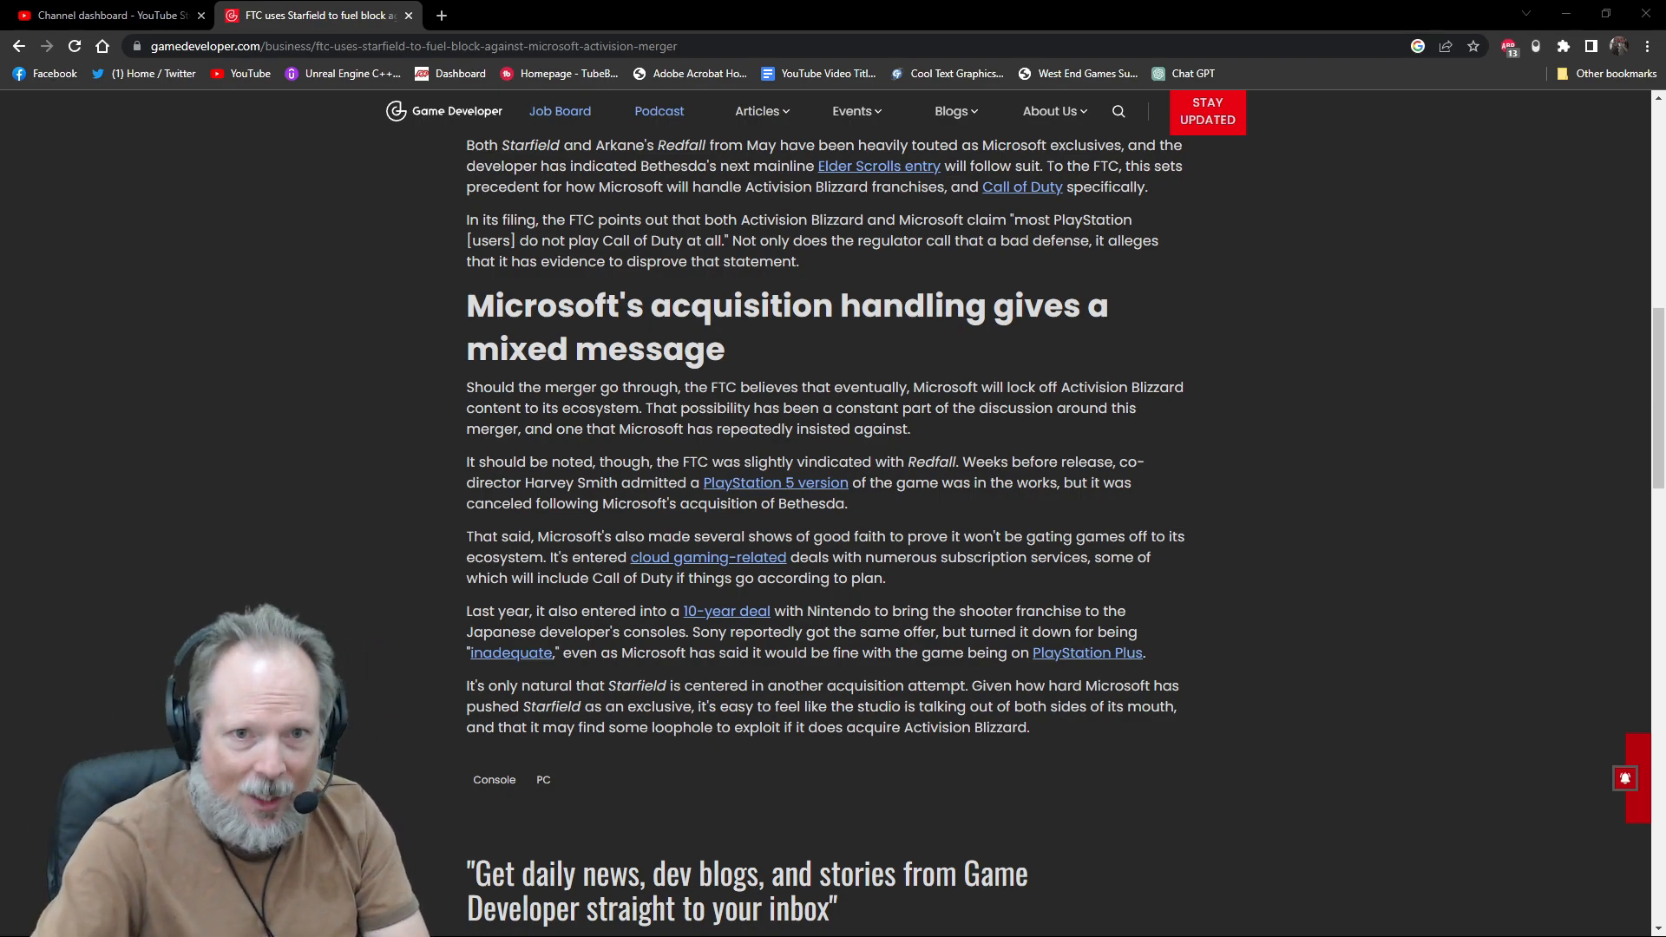
{"action": "scroll", "scroll_direction": "up", "scroll_amount": 3}
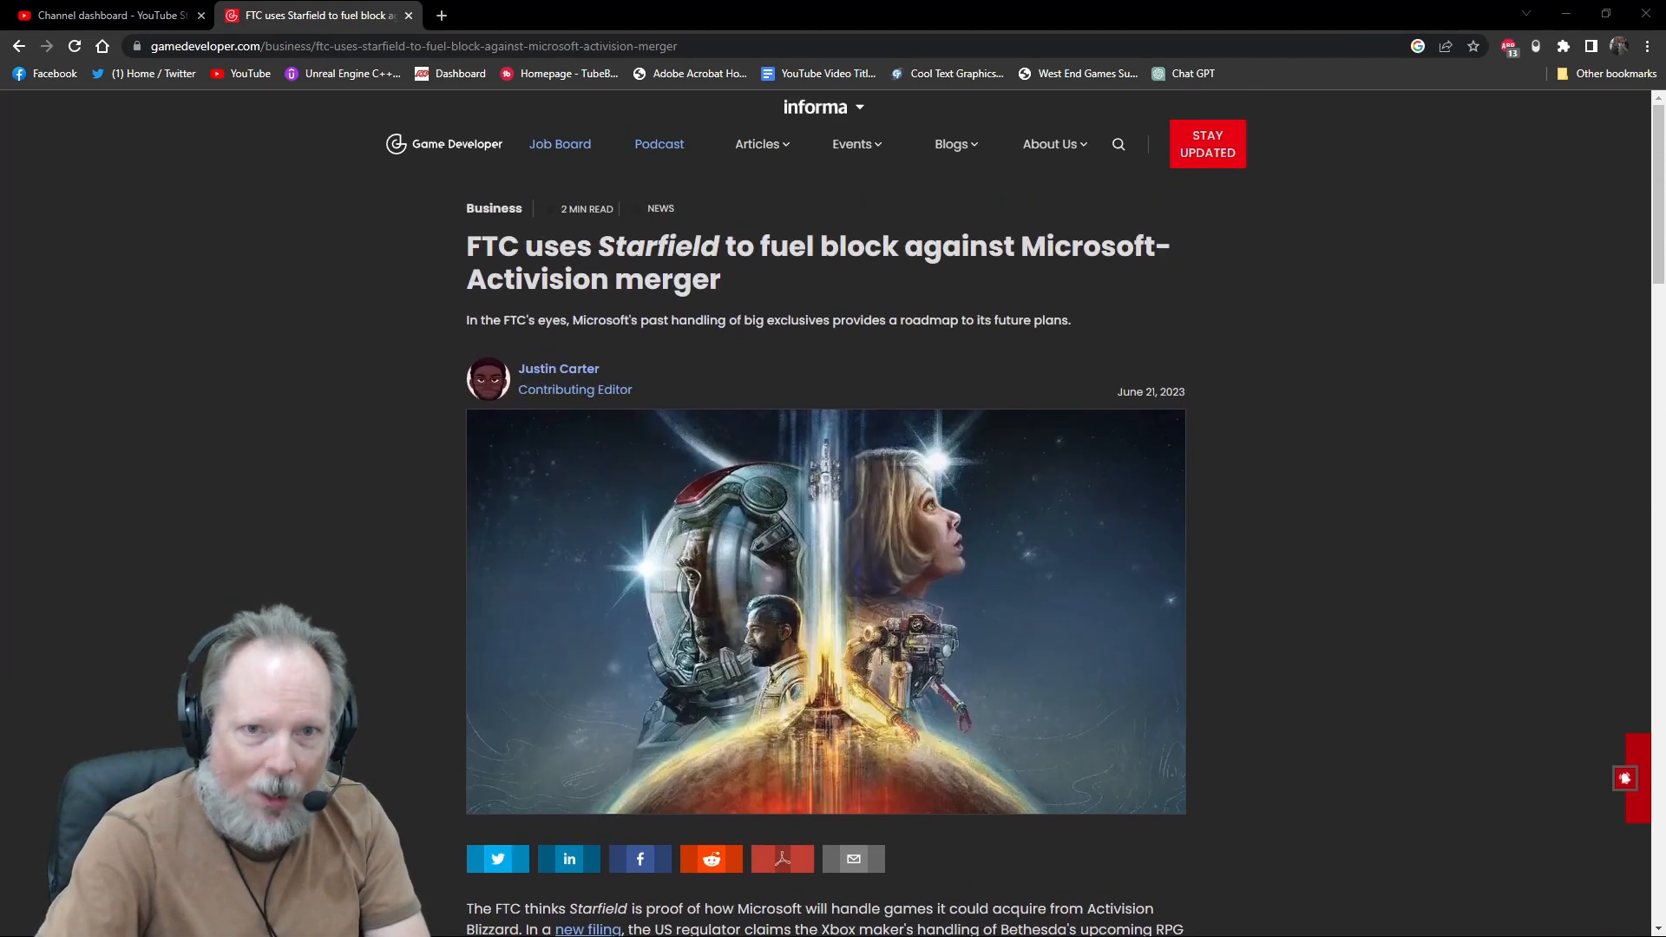